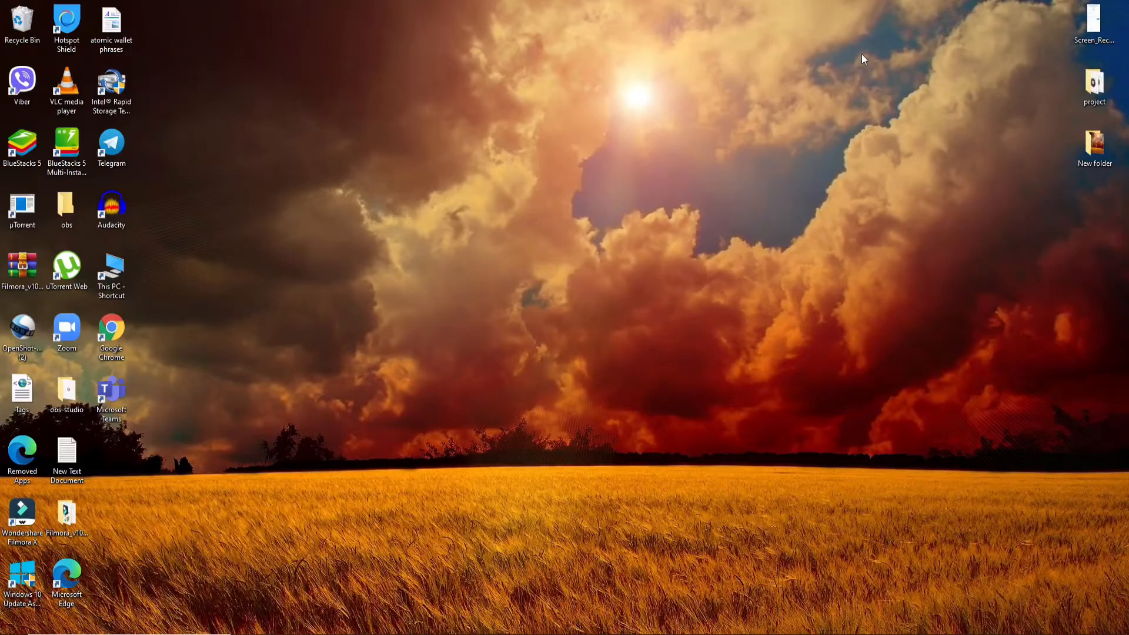
pyautogui.moveTo(771, 97)
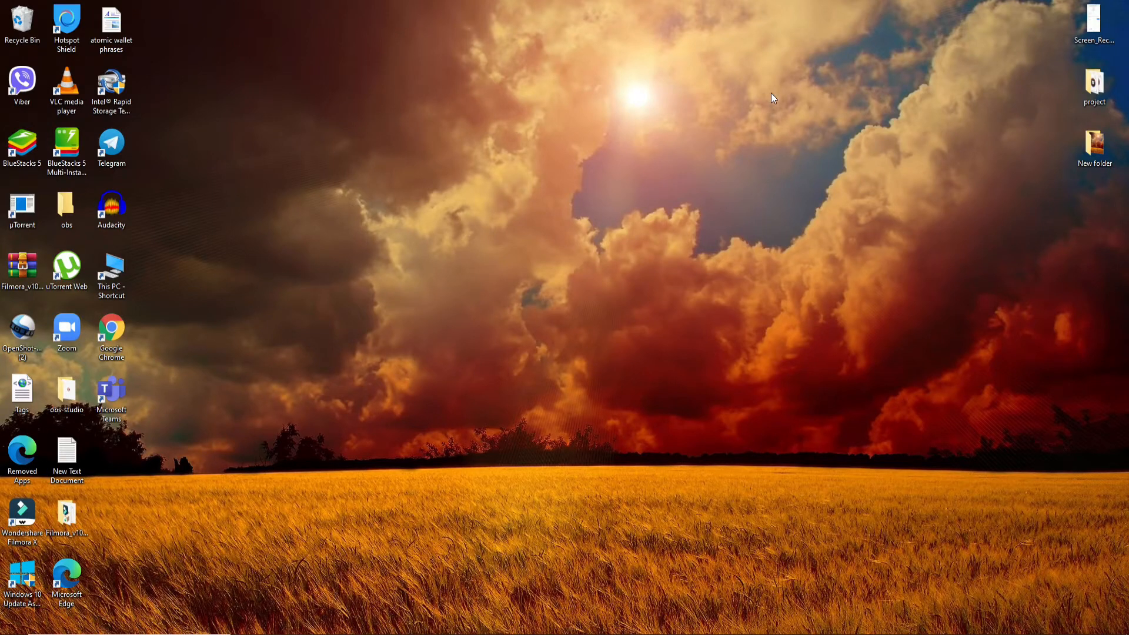
pyautogui.moveTo(830, 330)
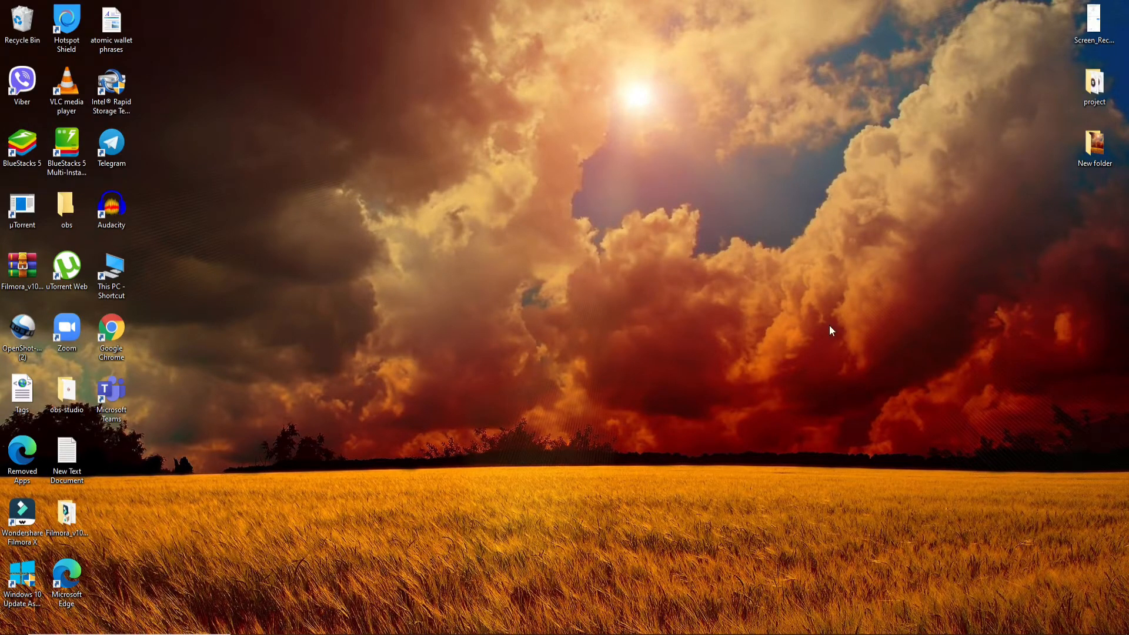
pyautogui.moveTo(635, 539)
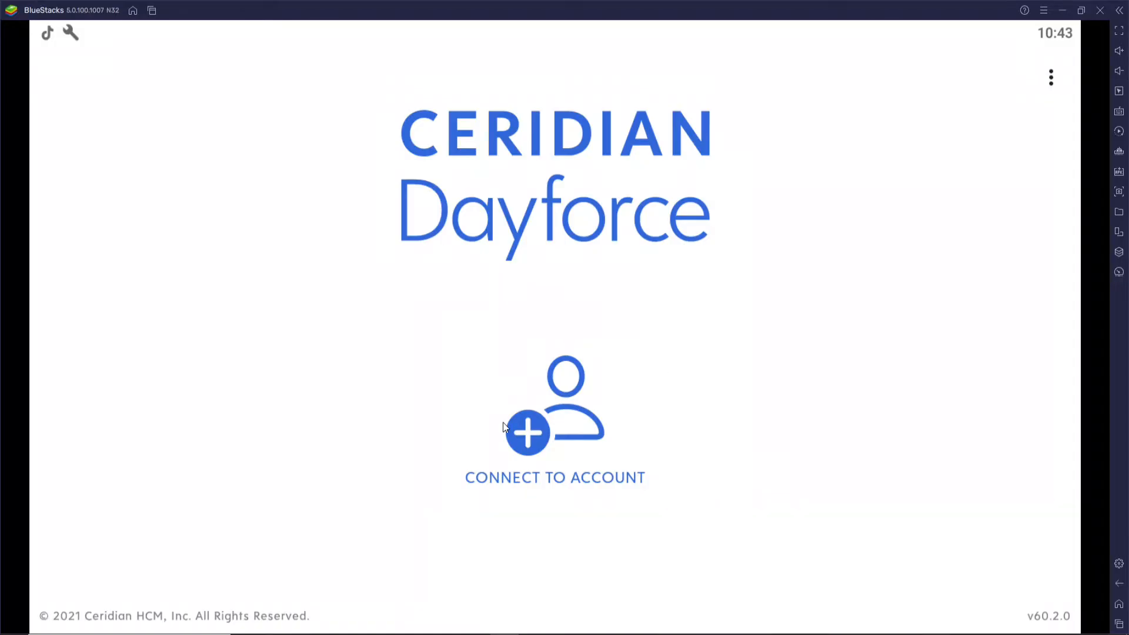
pyautogui.moveTo(465, 380)
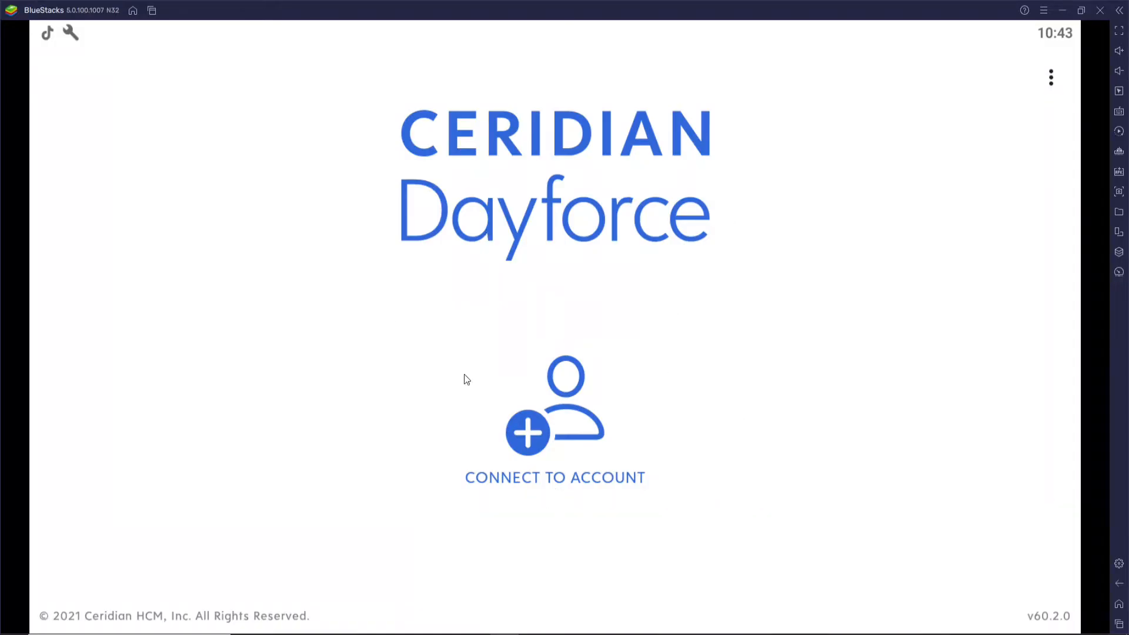
pyautogui.moveTo(541, 413)
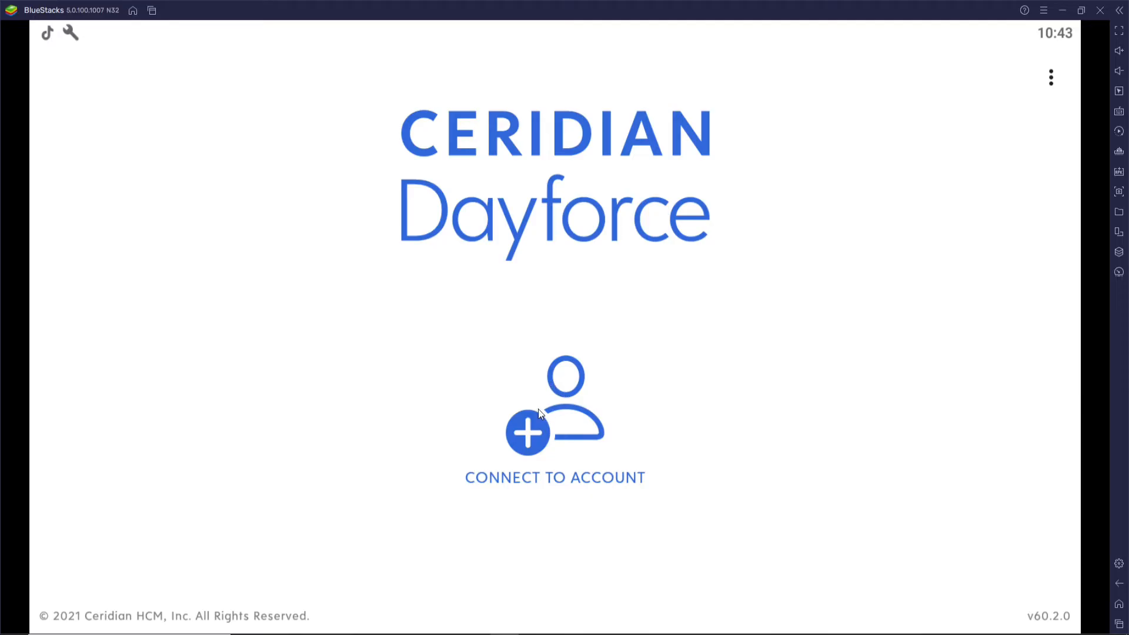
# Step: Start connecting a new Dayforce account, reaching the New Account screen
pyautogui.click(554, 424)
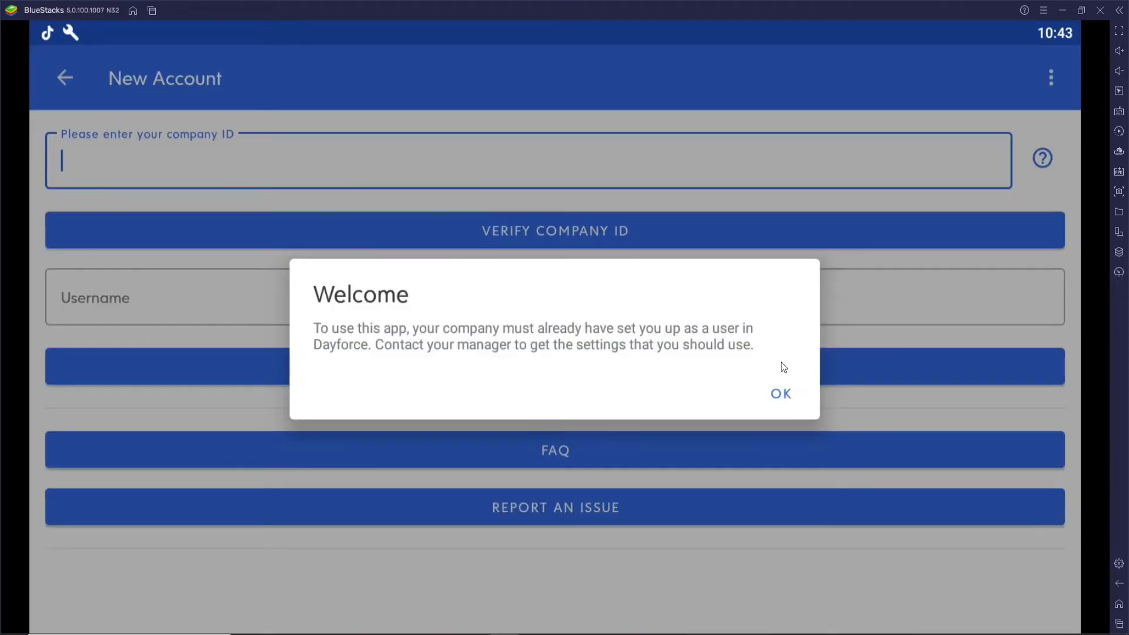
pyautogui.click(779, 392)
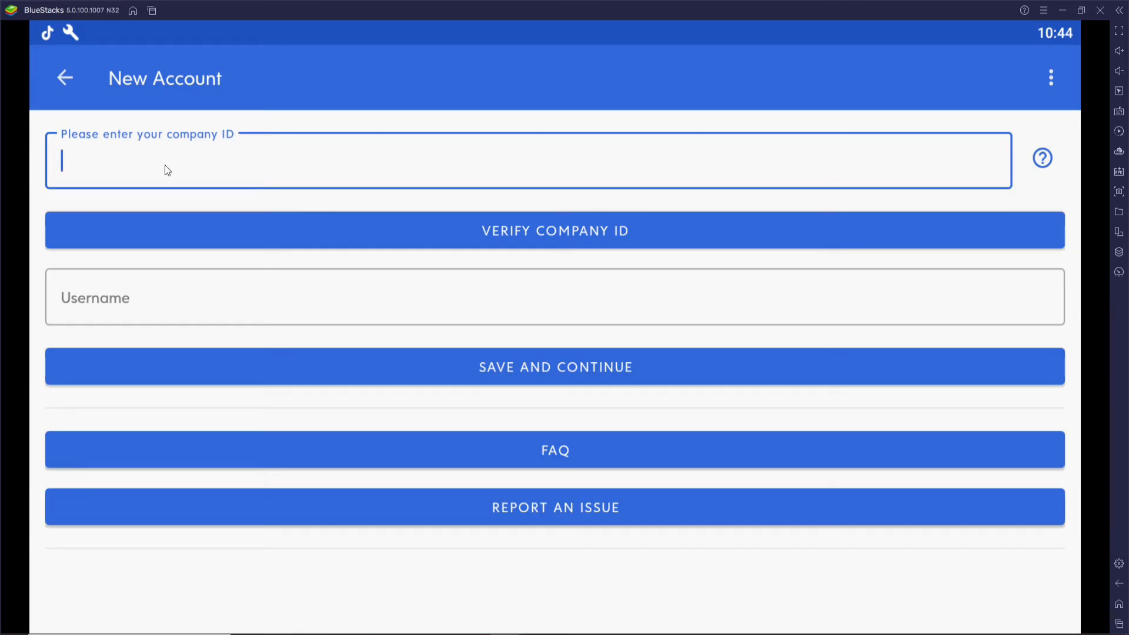
pyautogui.write('ruoa67755')
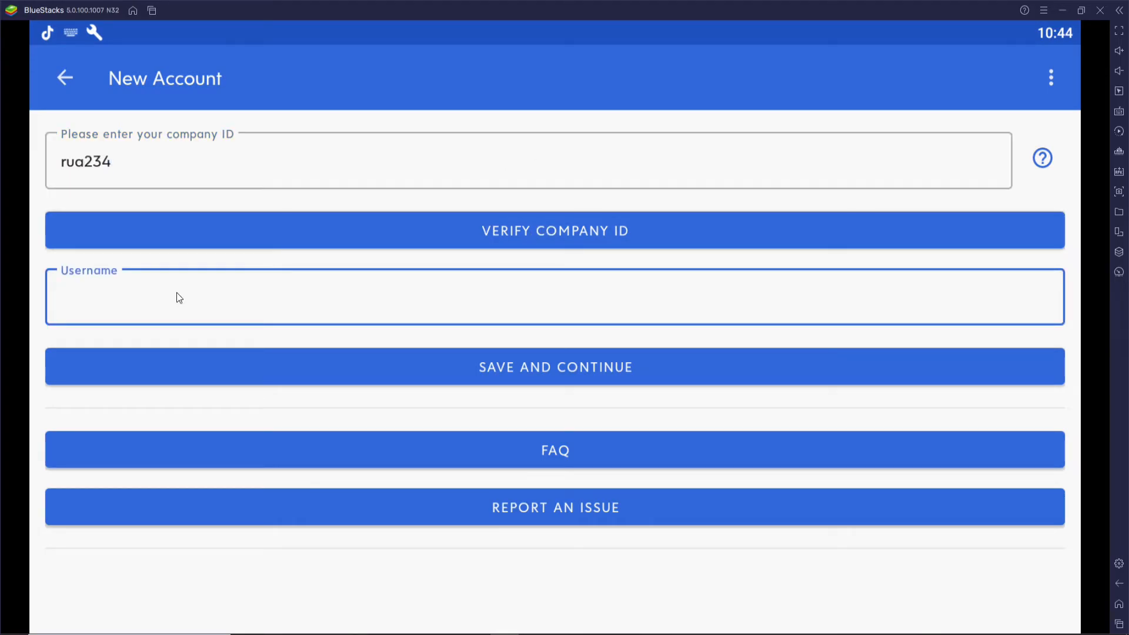
pyautogui.write('rupadulal123')
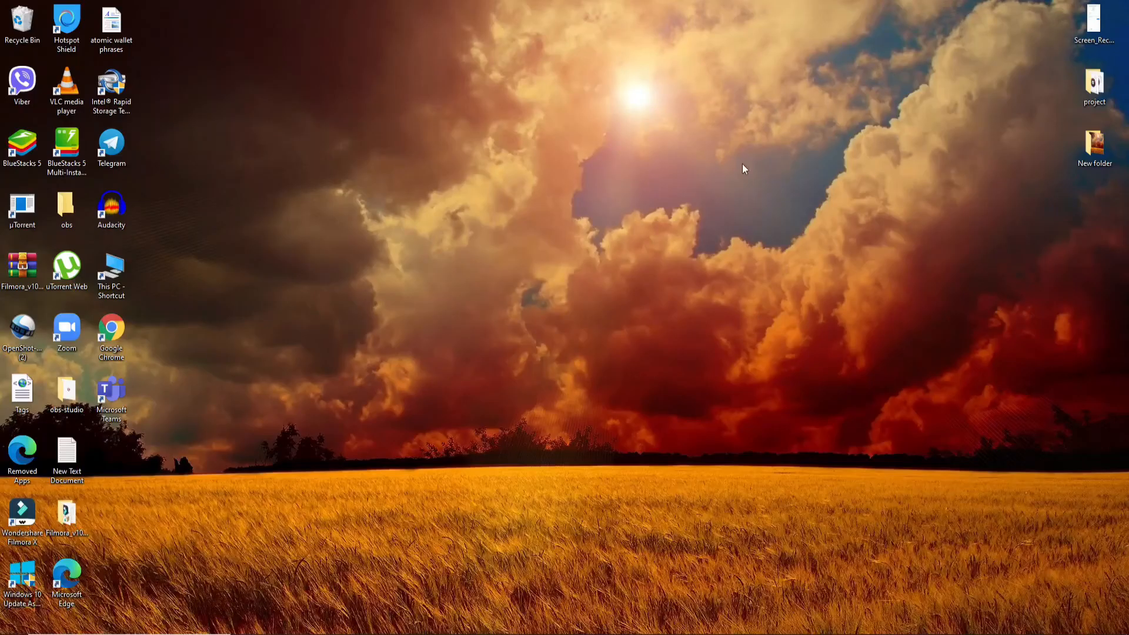
pyautogui.moveTo(716, 189)
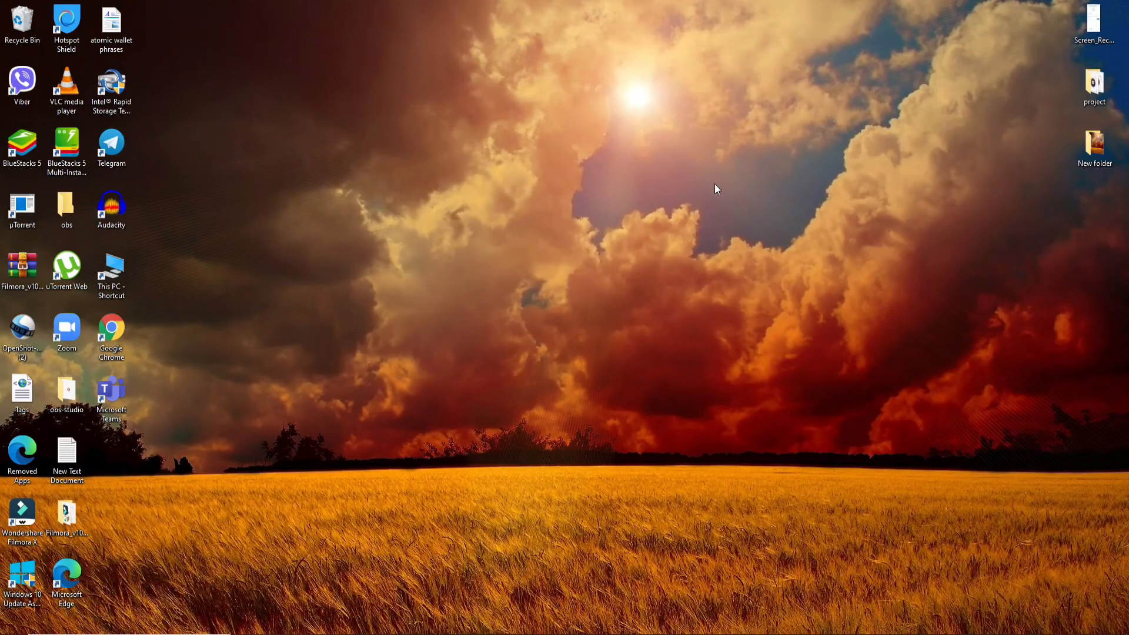